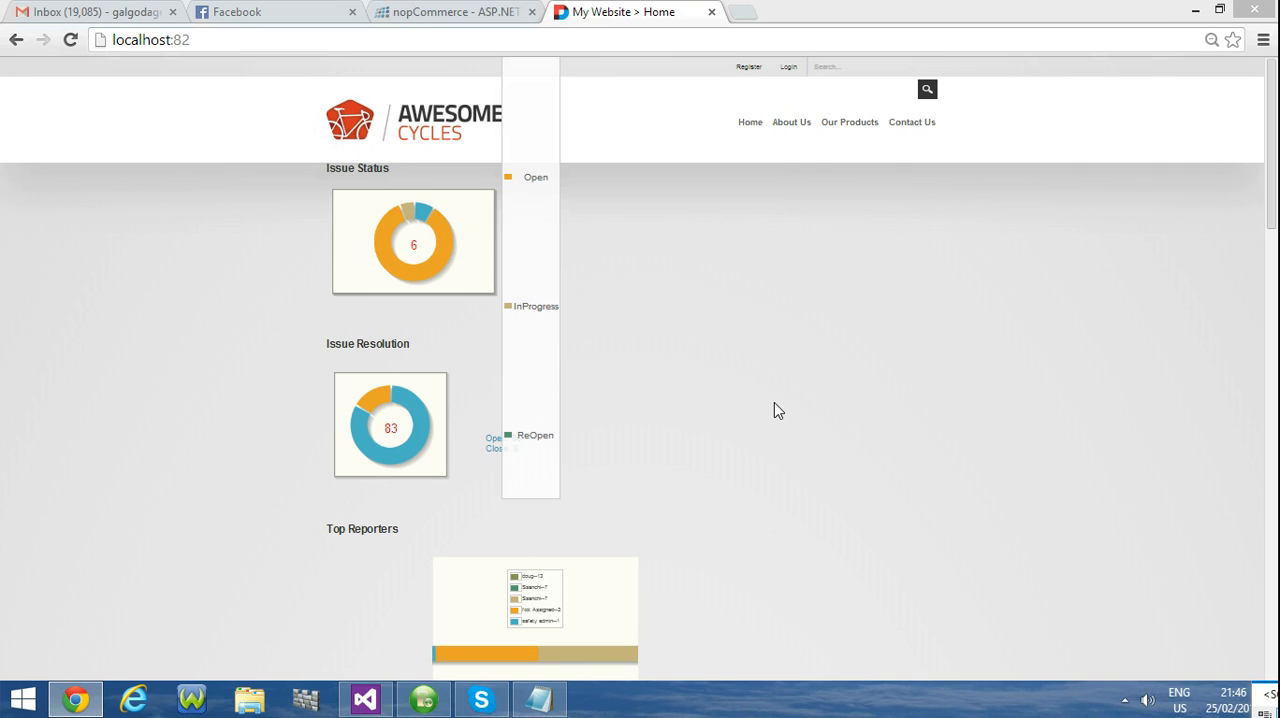
mouse_move(552, 196)
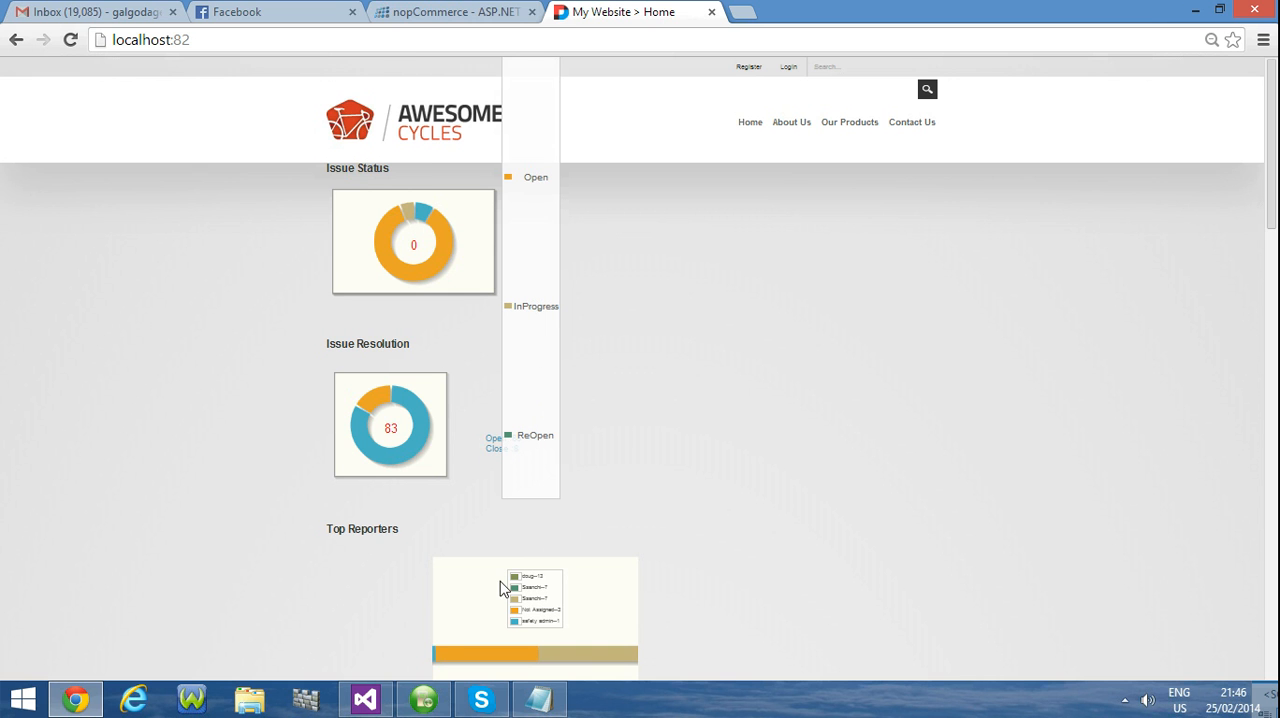
Step: Switch from the charts page in Chrome to the module's source code in Visual Studio
click(364, 698)
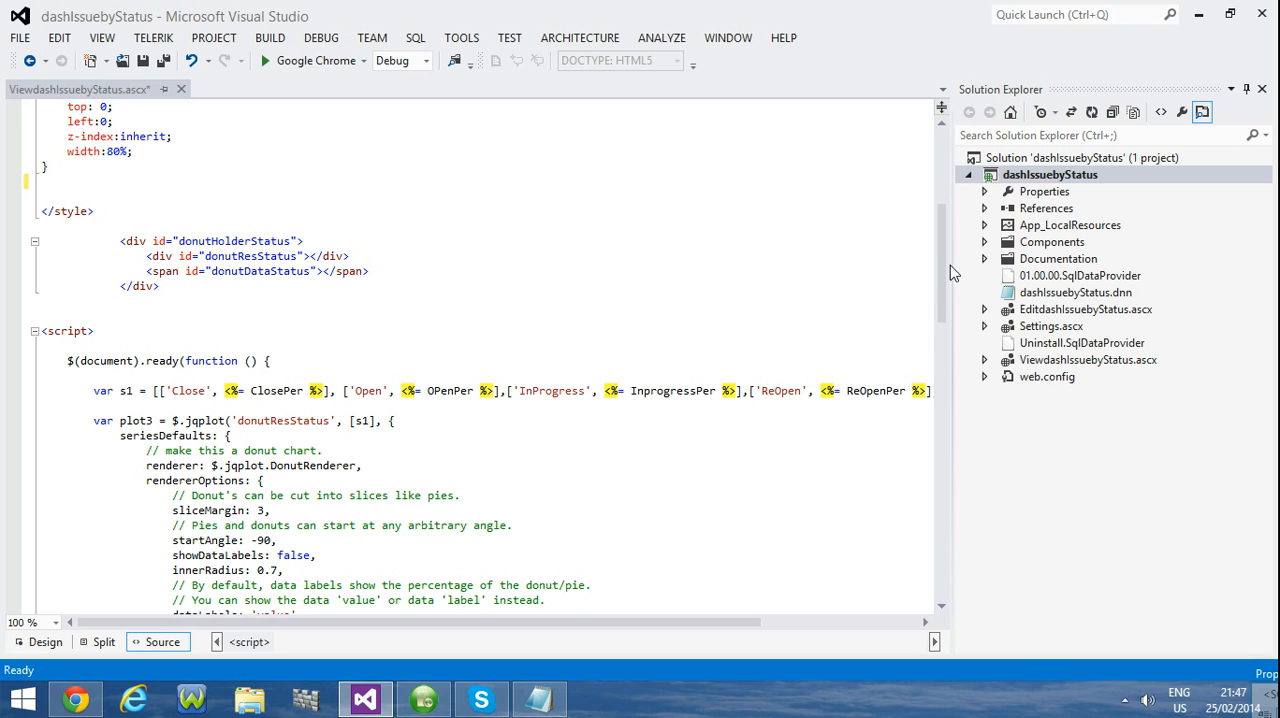
scroll(up, 3)
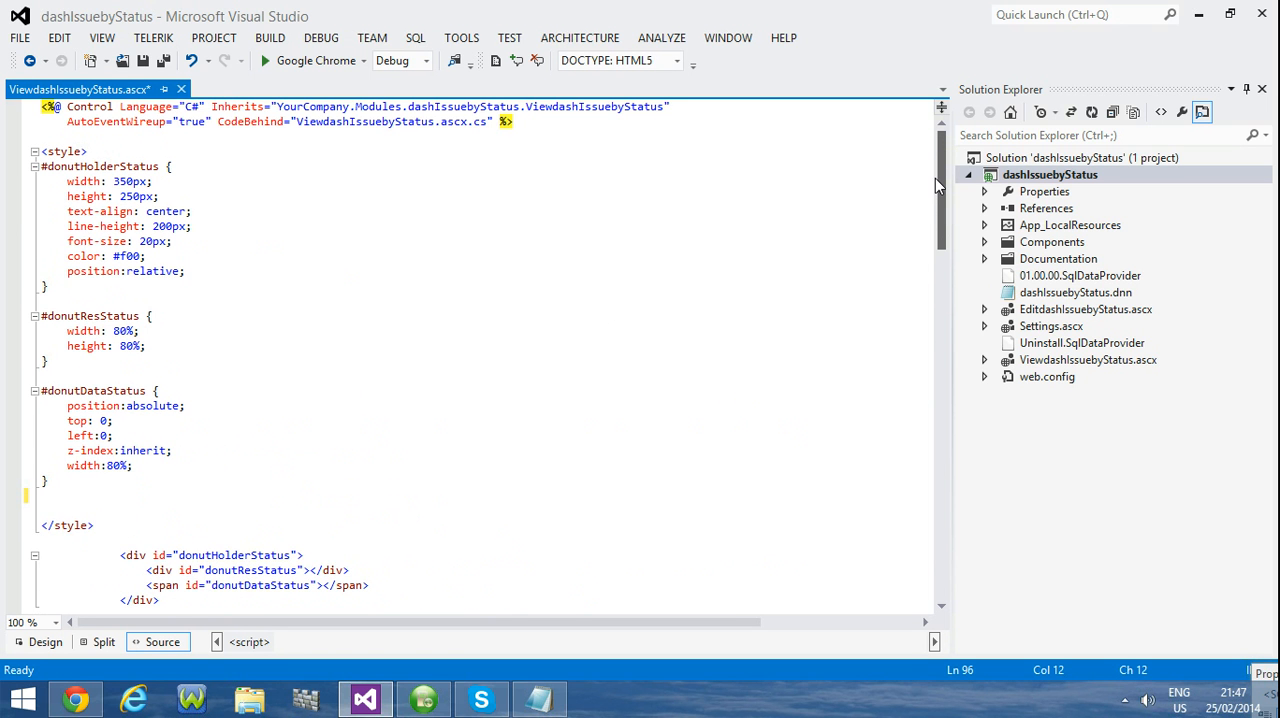
scroll(down, 3)
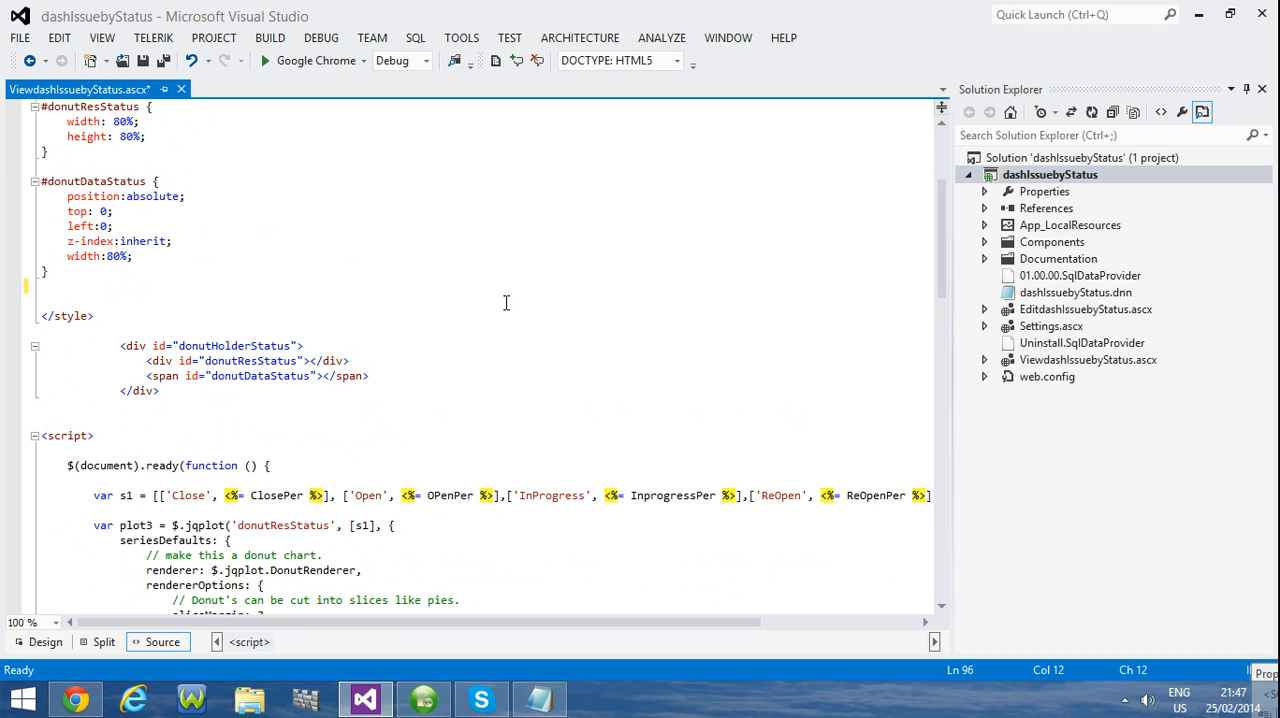
click(236, 344)
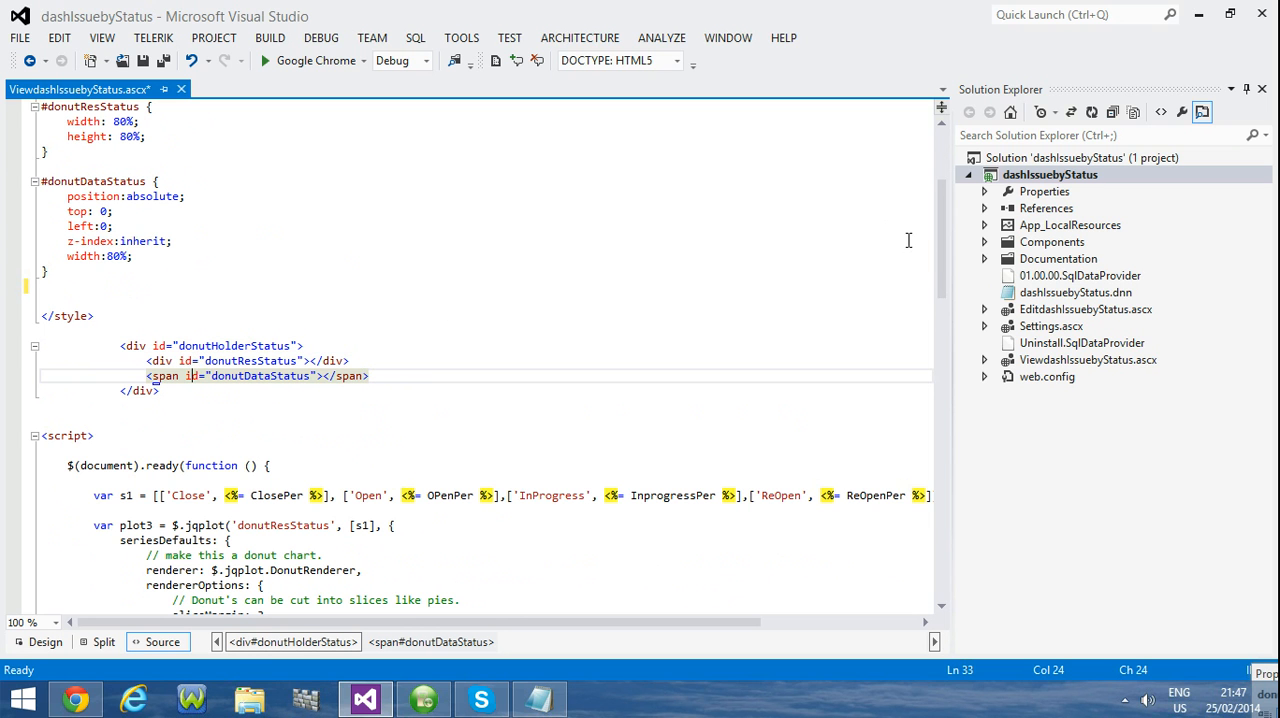
scroll(down, 3)
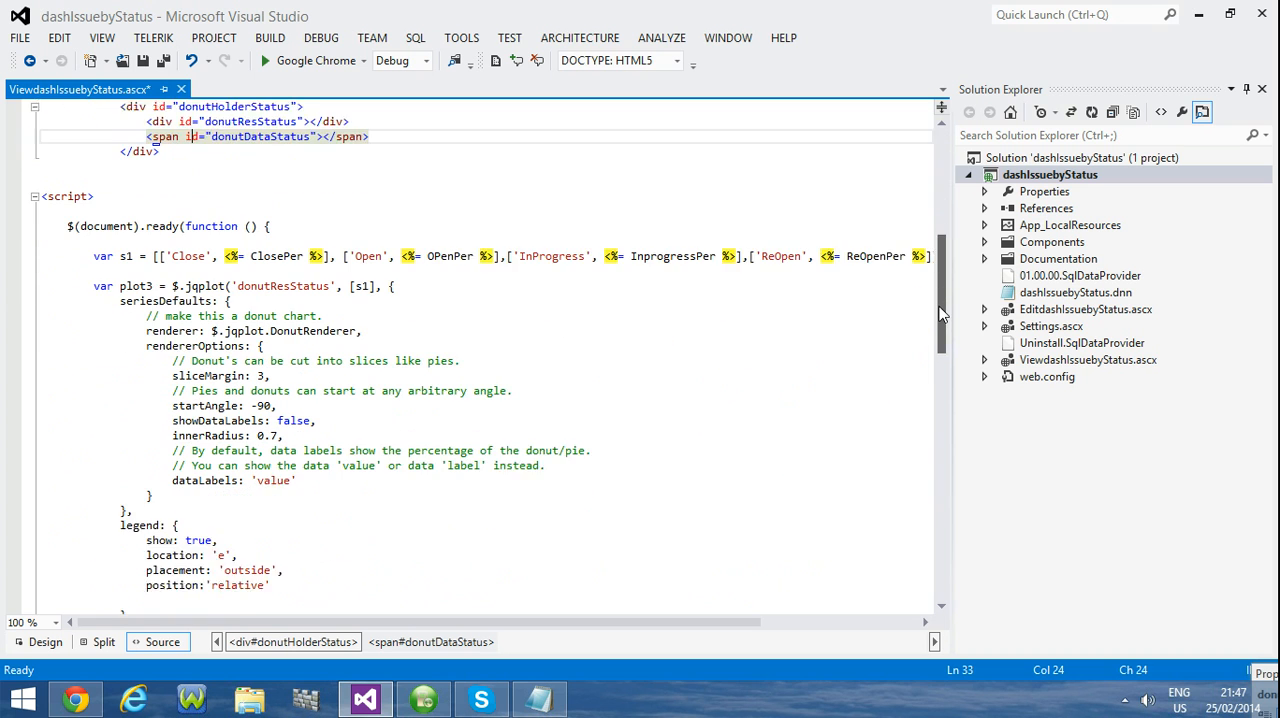
scroll(down, 3)
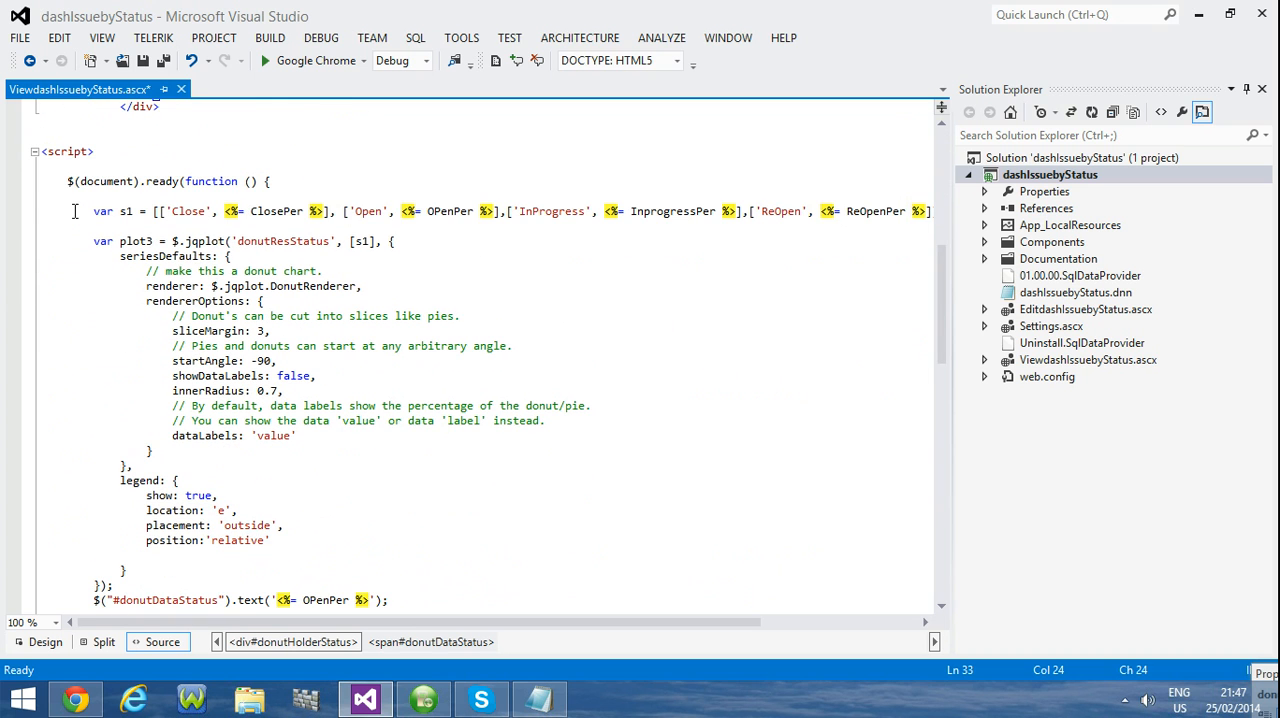
drag(76, 182, 218, 496)
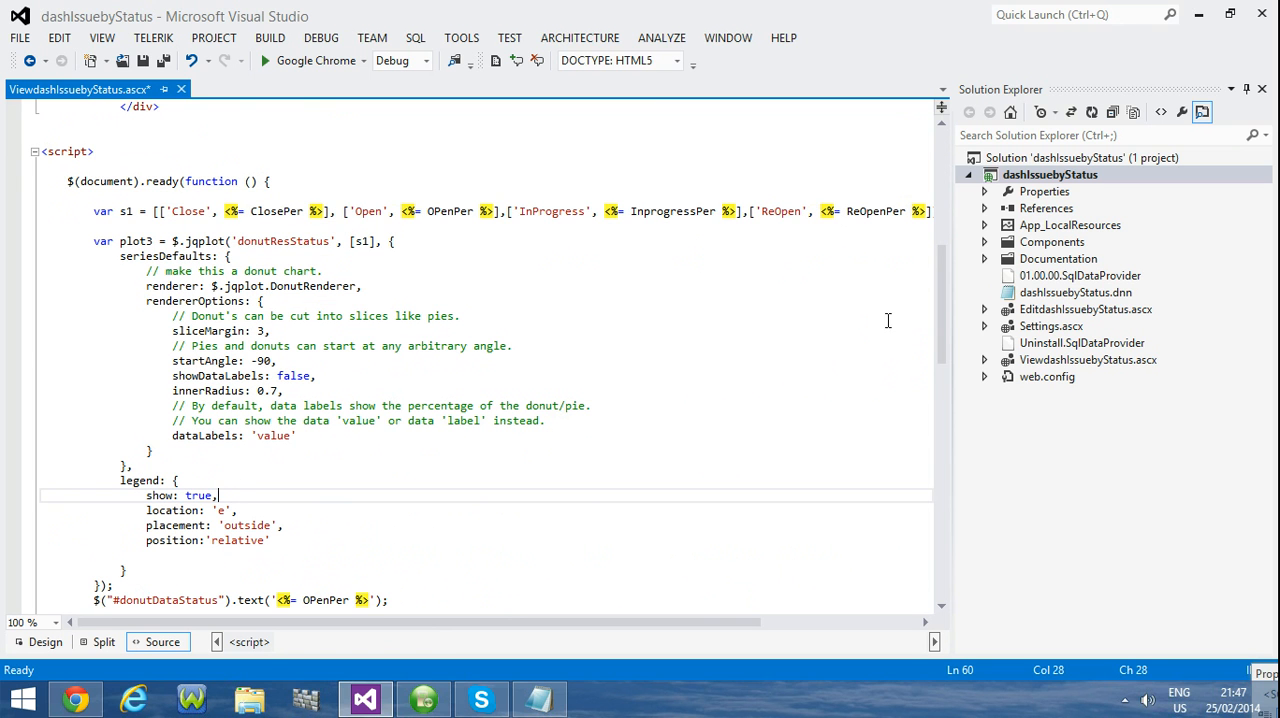
scroll(down, 3)
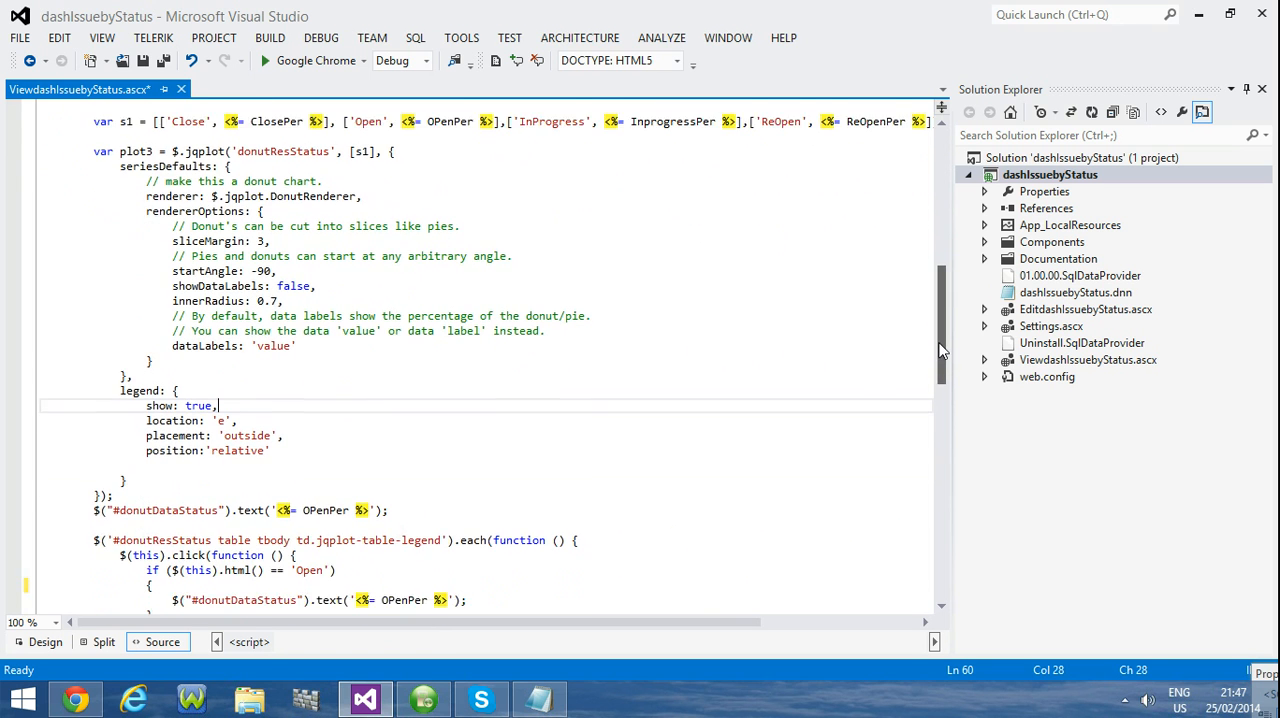
scroll(down, 3)
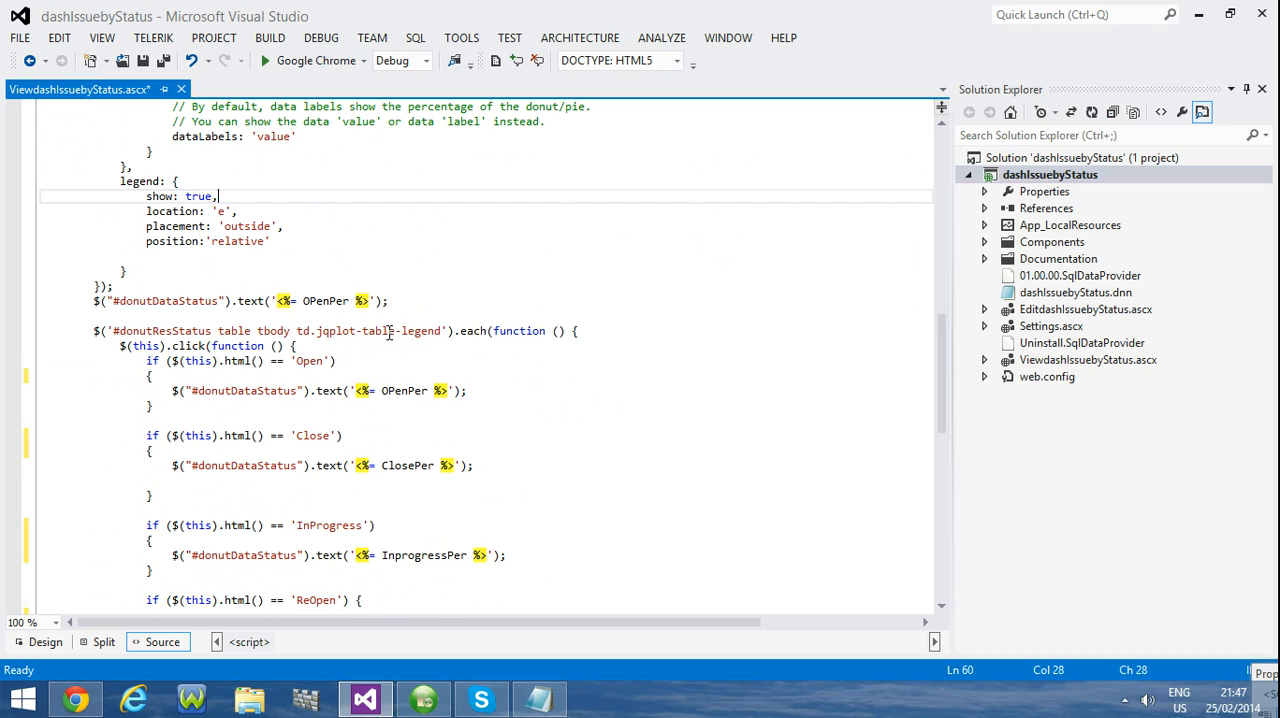
Step: Review the legend .click() handlers that update each donut's centre value
click(70, 330)
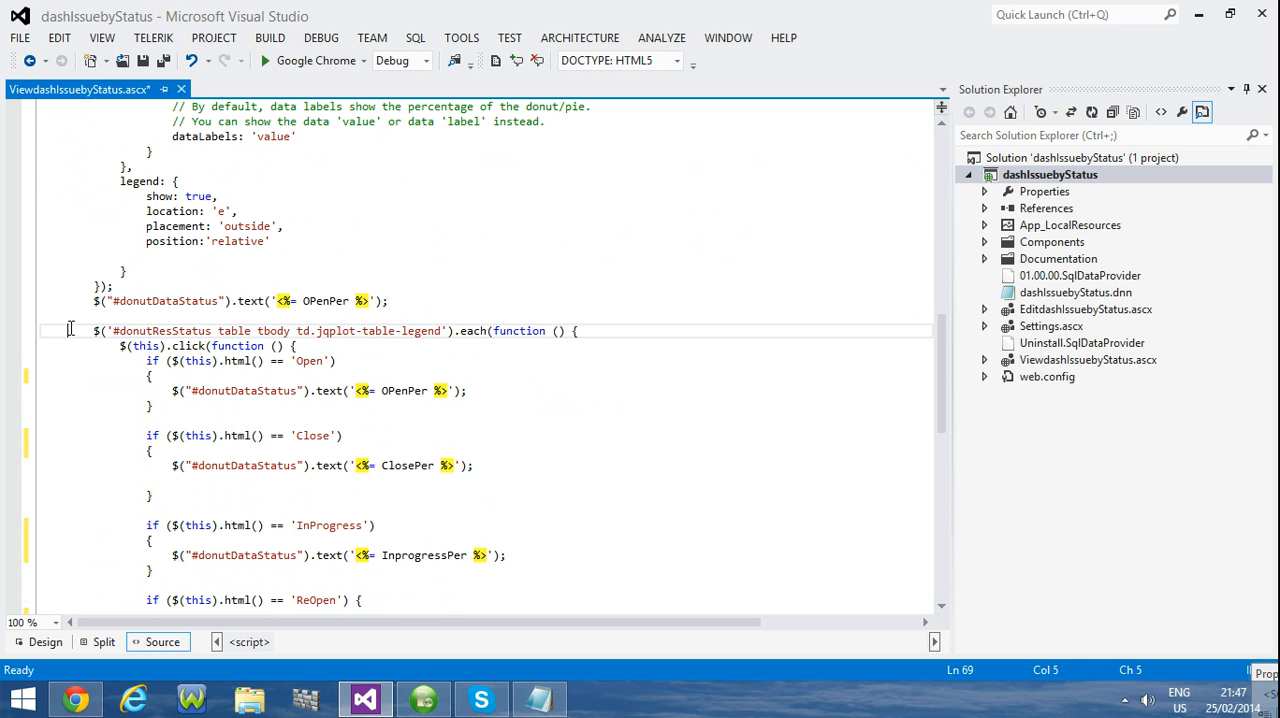
double_click(162, 332)
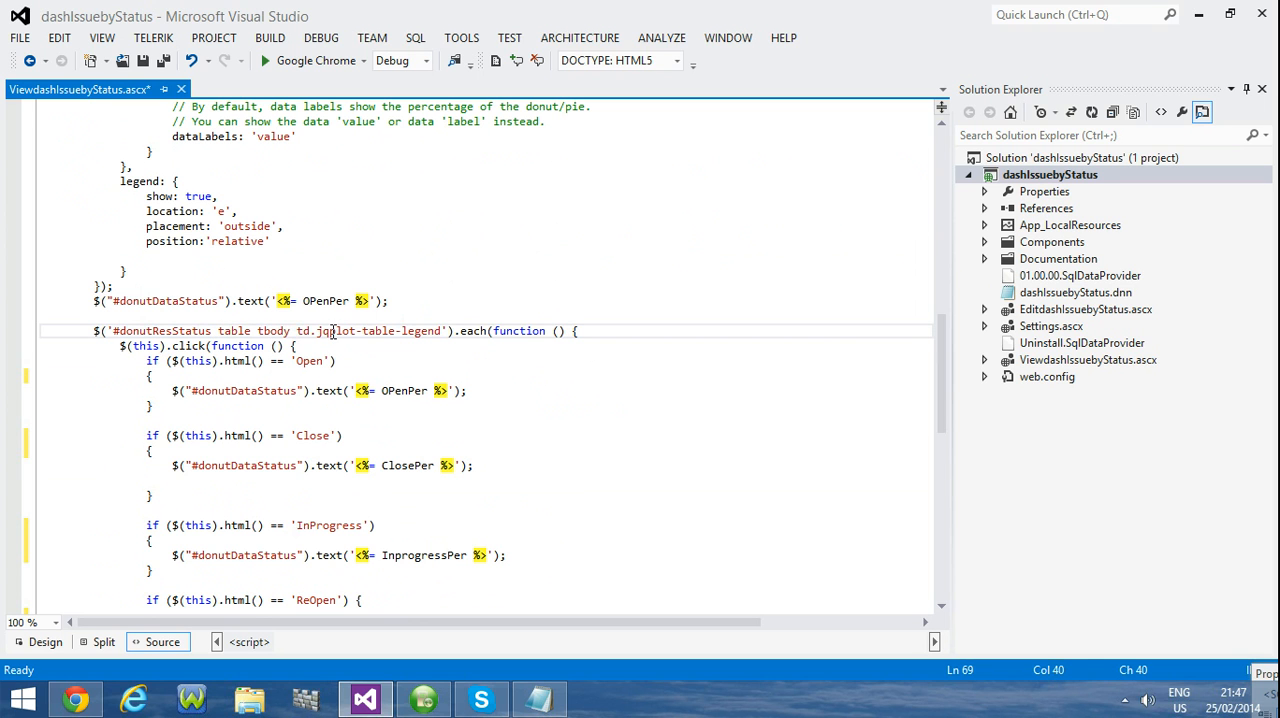
mouse_move(442, 330)
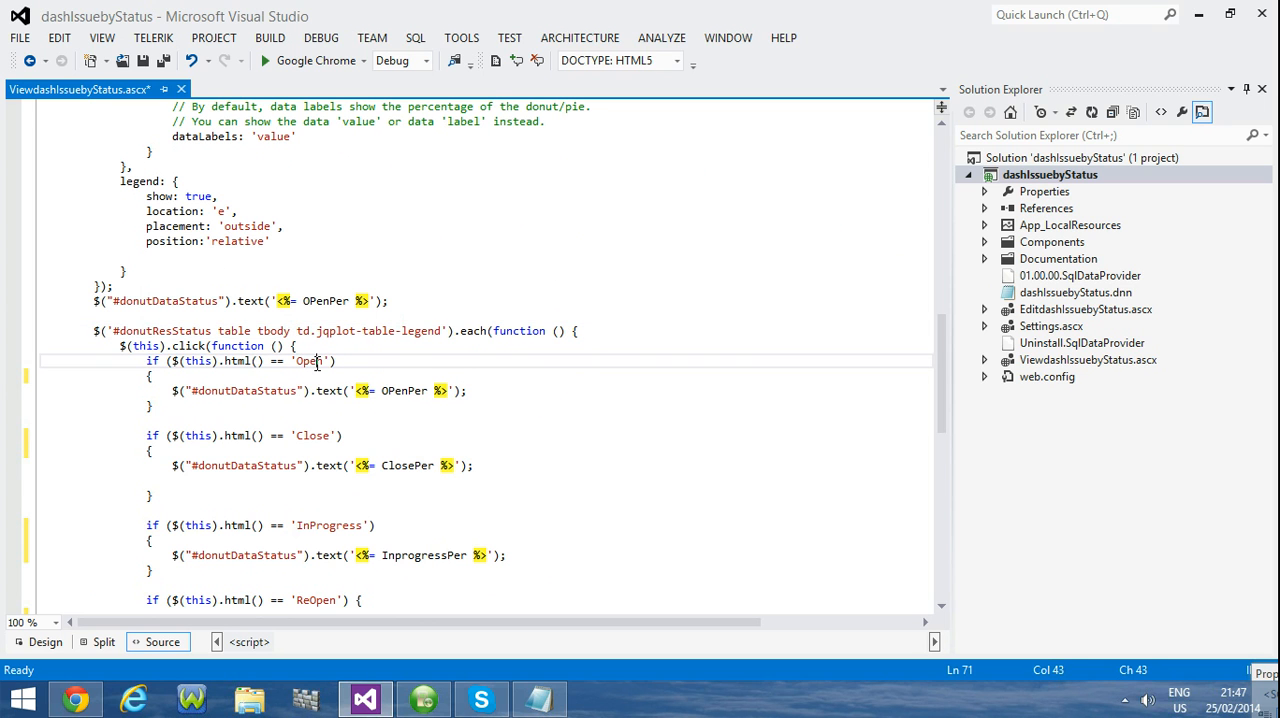
mouse_move(172, 390)
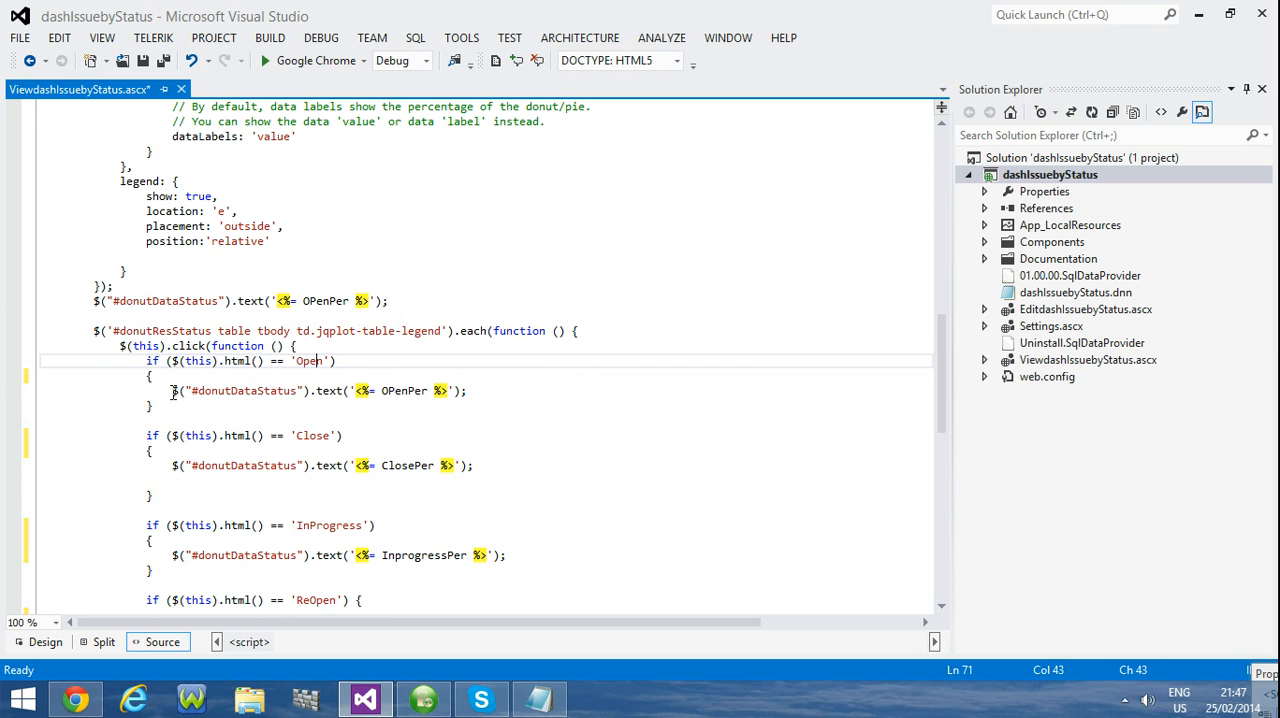
mouse_move(590, 384)
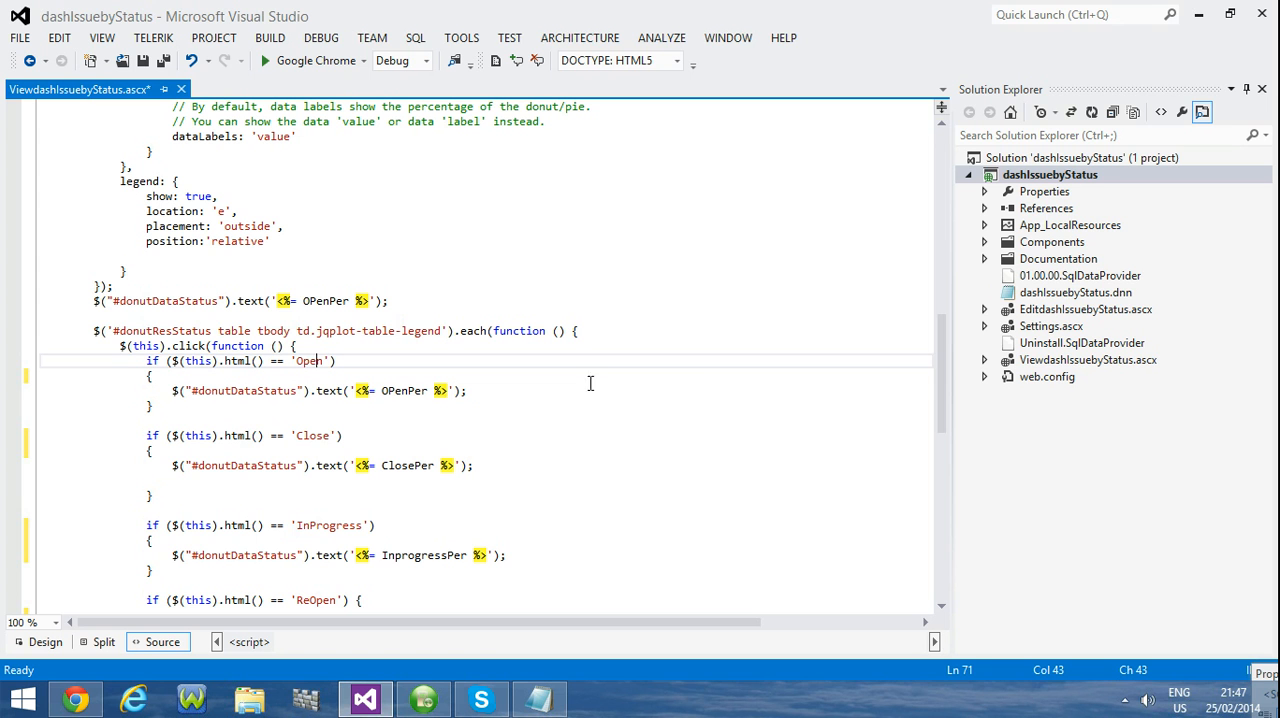
mouse_move(940, 376)
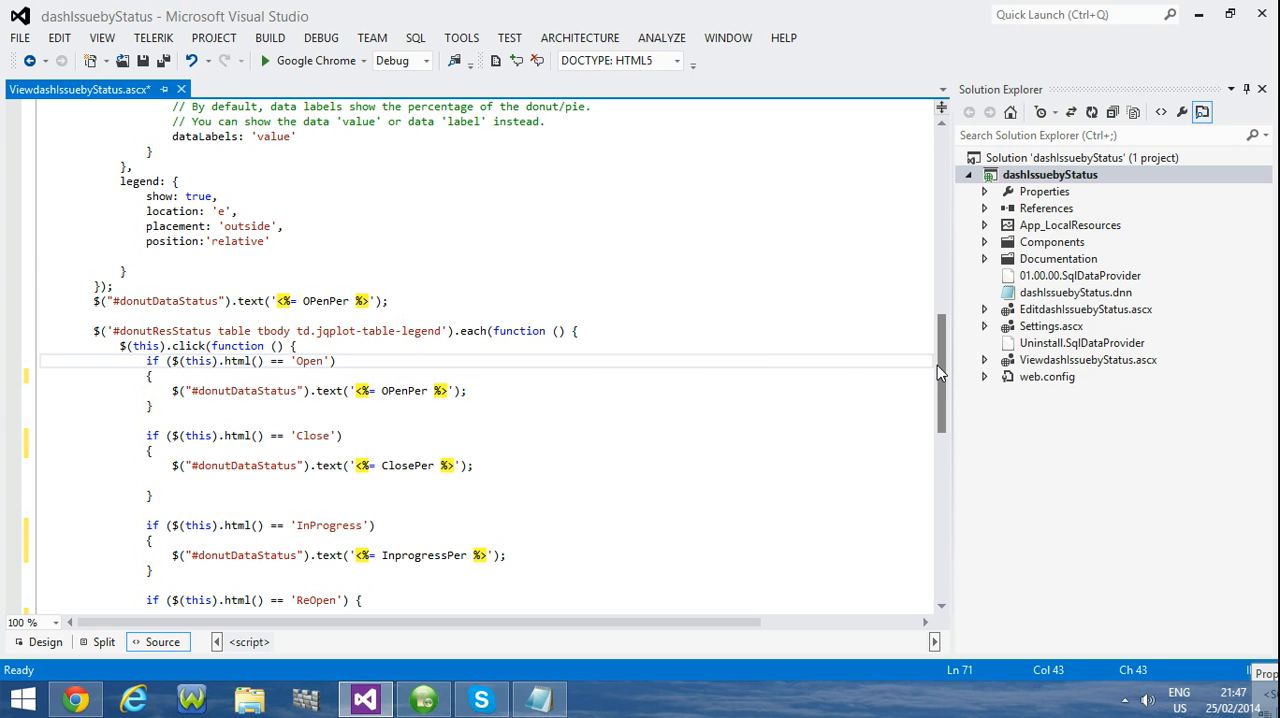
scroll(up, 3)
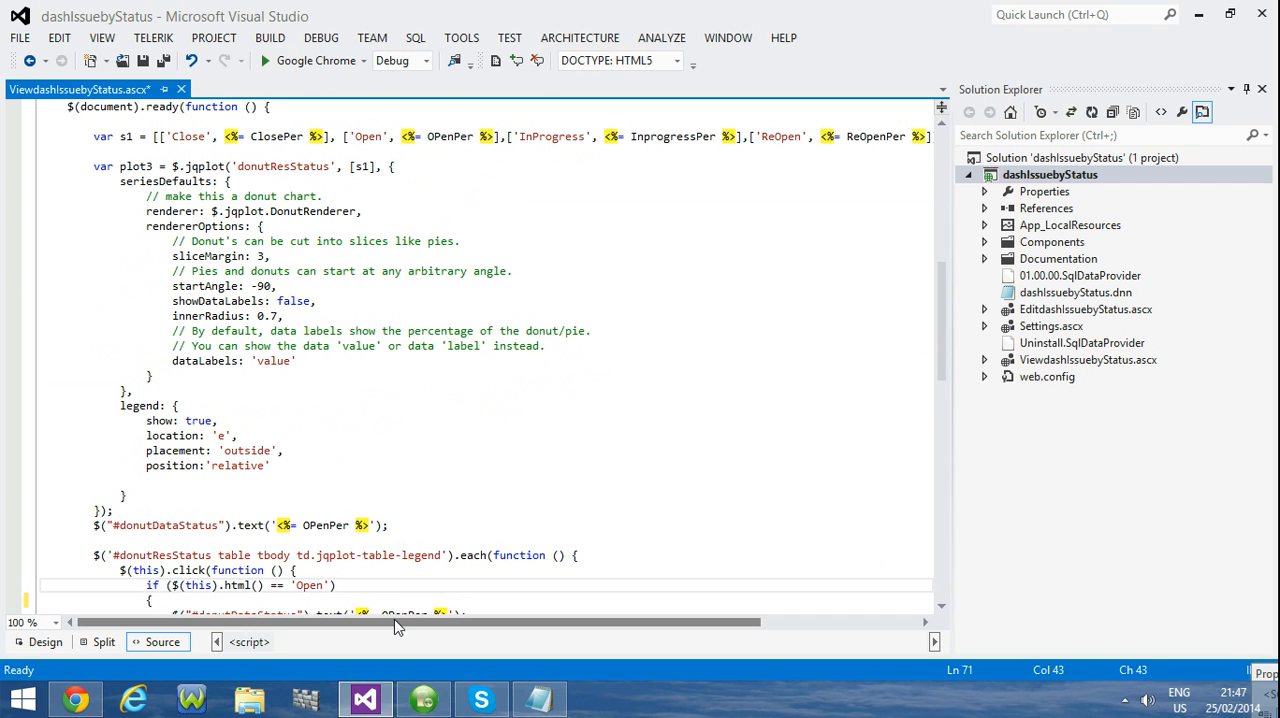
Step: Return to the charts page in Chrome, bring up the Notepad note and expand the system tray
click(74, 698)
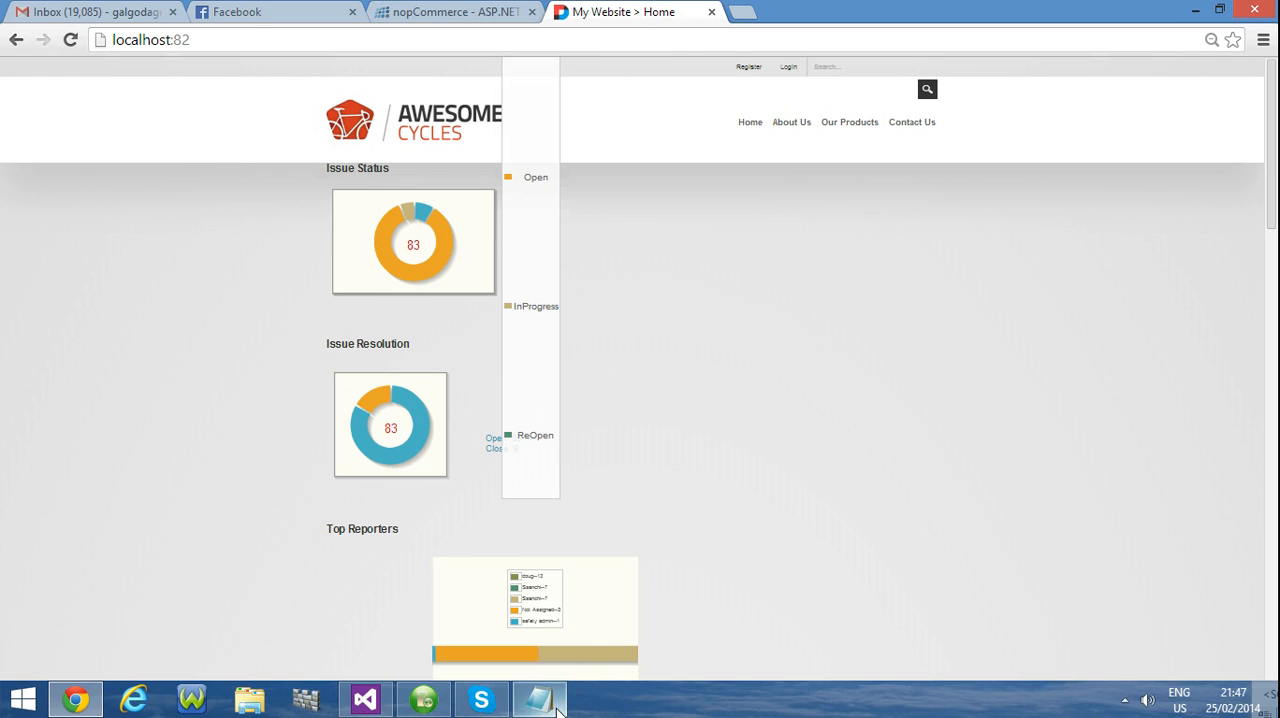
click(540, 698)
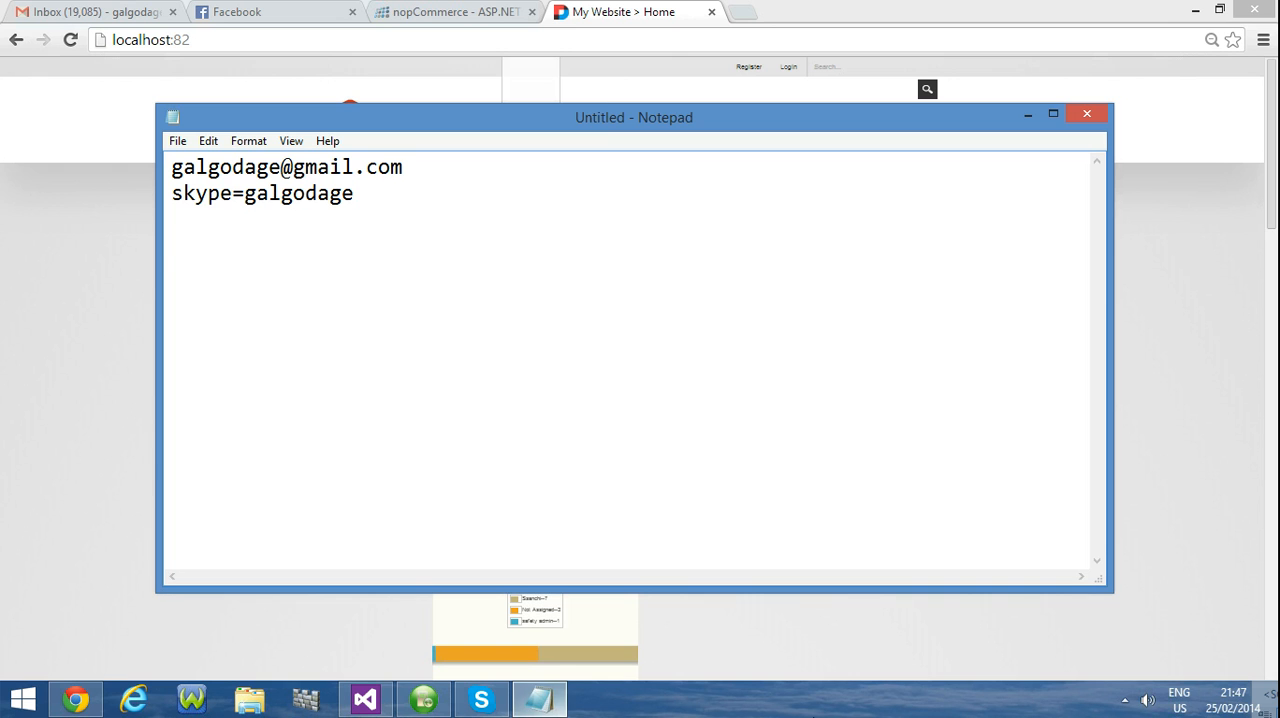
click(1124, 700)
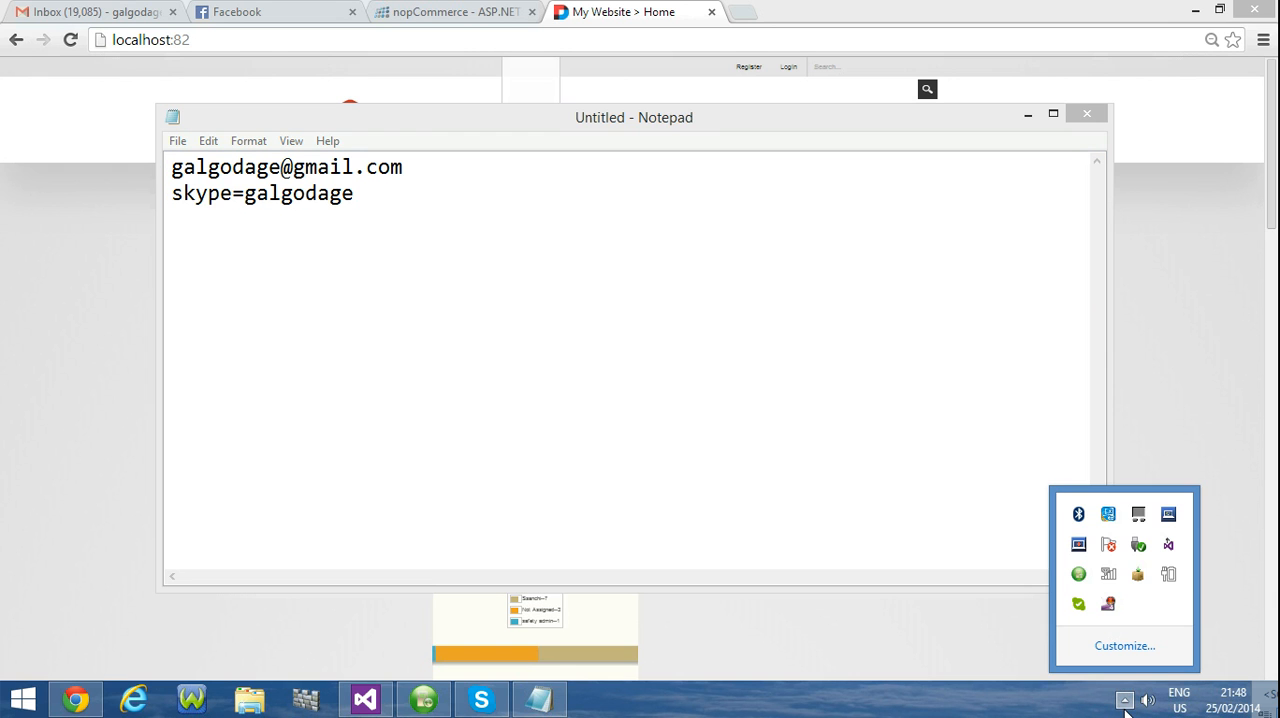